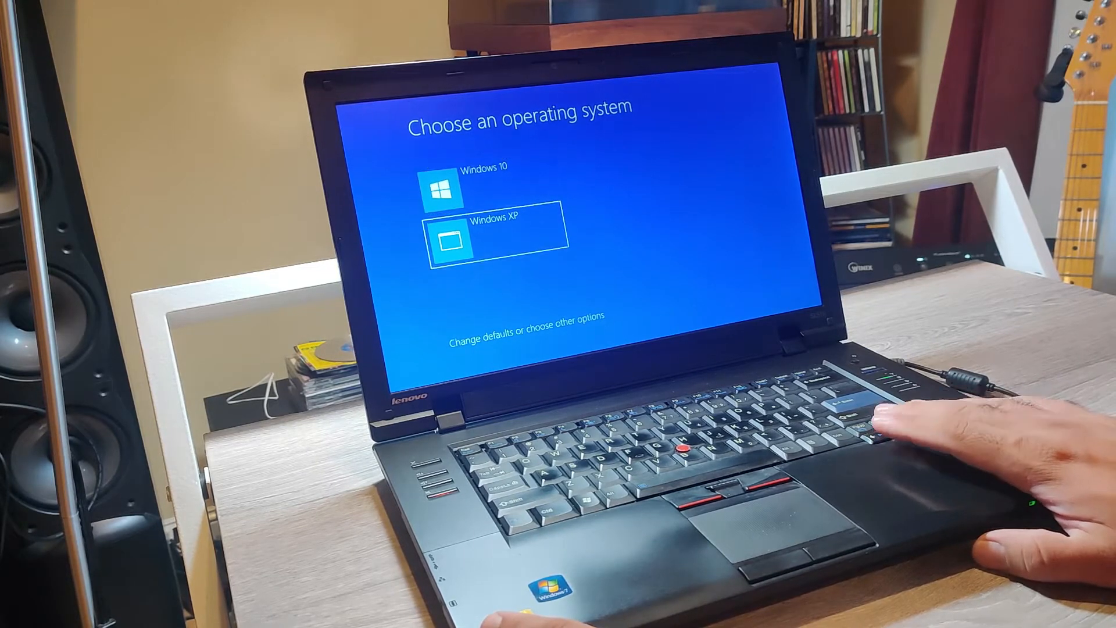
Select Windows 10 in the Boot Manager's operating system list
key(Up)
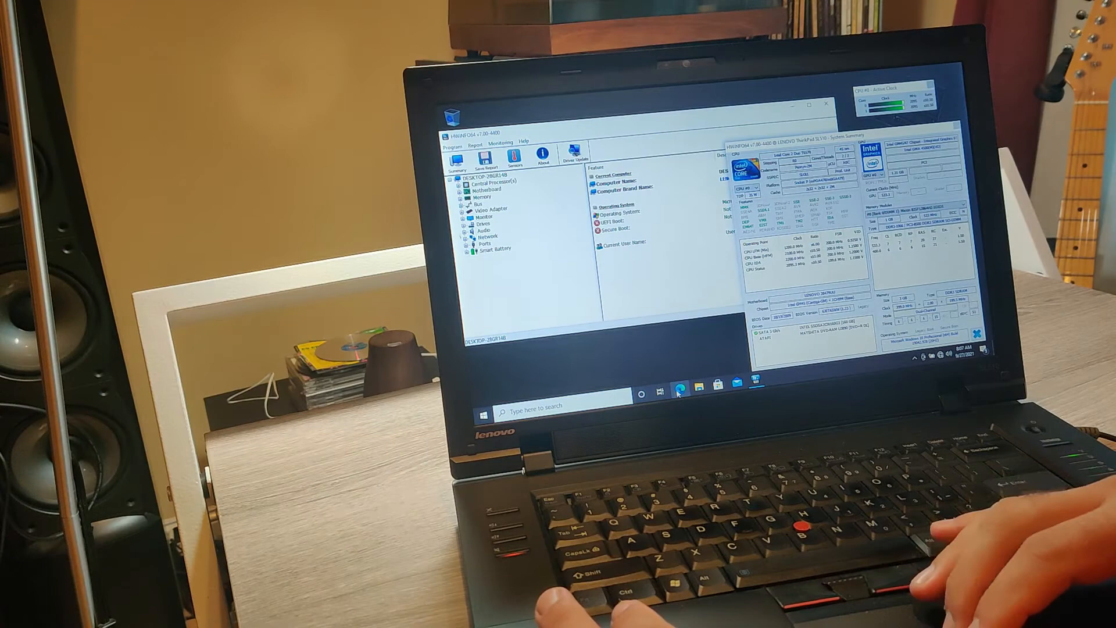
Launch Microsoft Edge from the taskbar after reviewing the HWiNFO64 summary
click(681, 389)
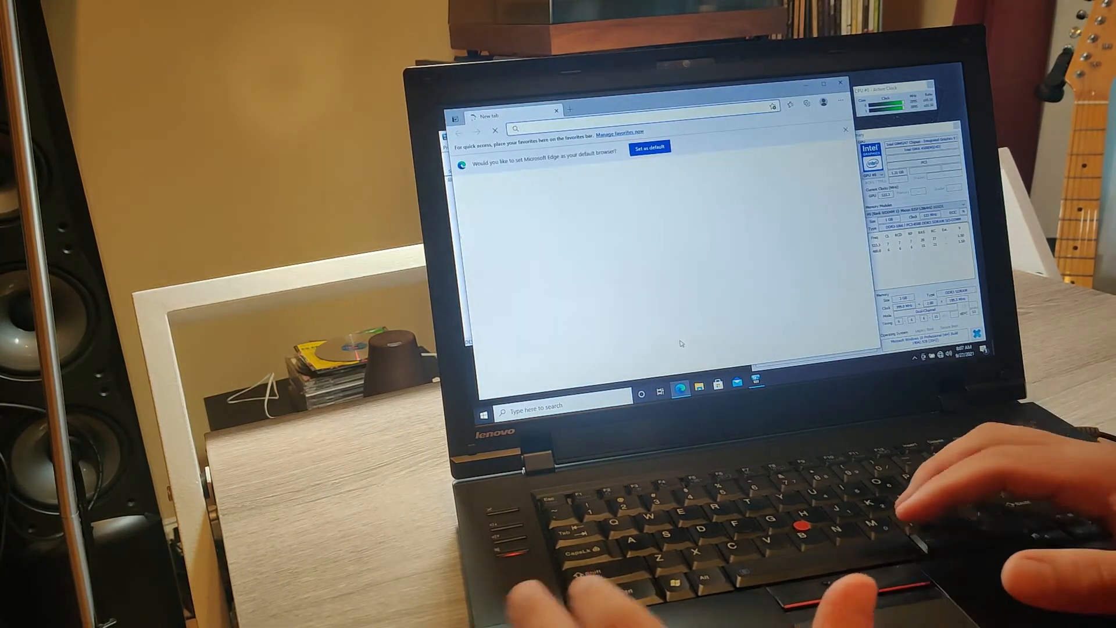
Enter google.com in the Edge address bar
text(google.com)
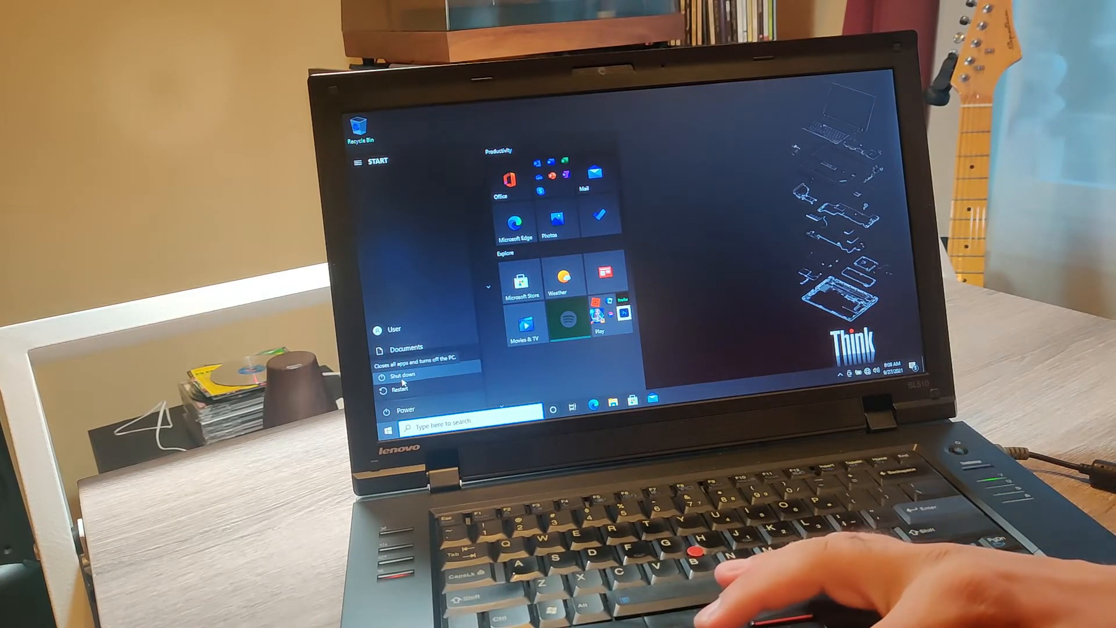
click(402, 372)
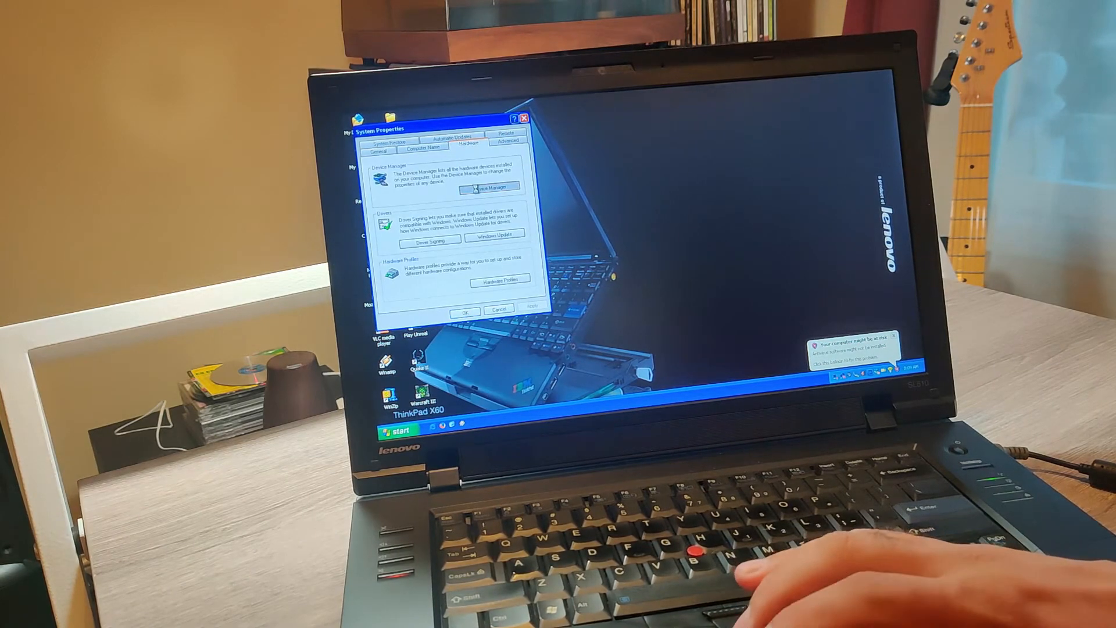
Browse the Network adapters and Display adapters drivers in Device Manager, then close it
click(487, 186)
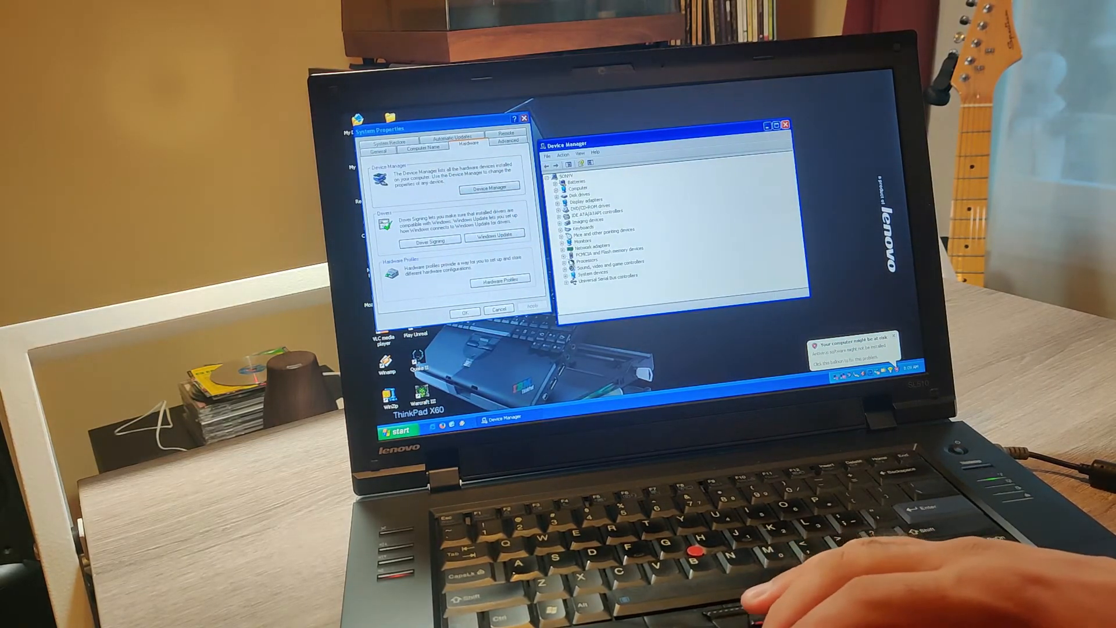
click(559, 250)
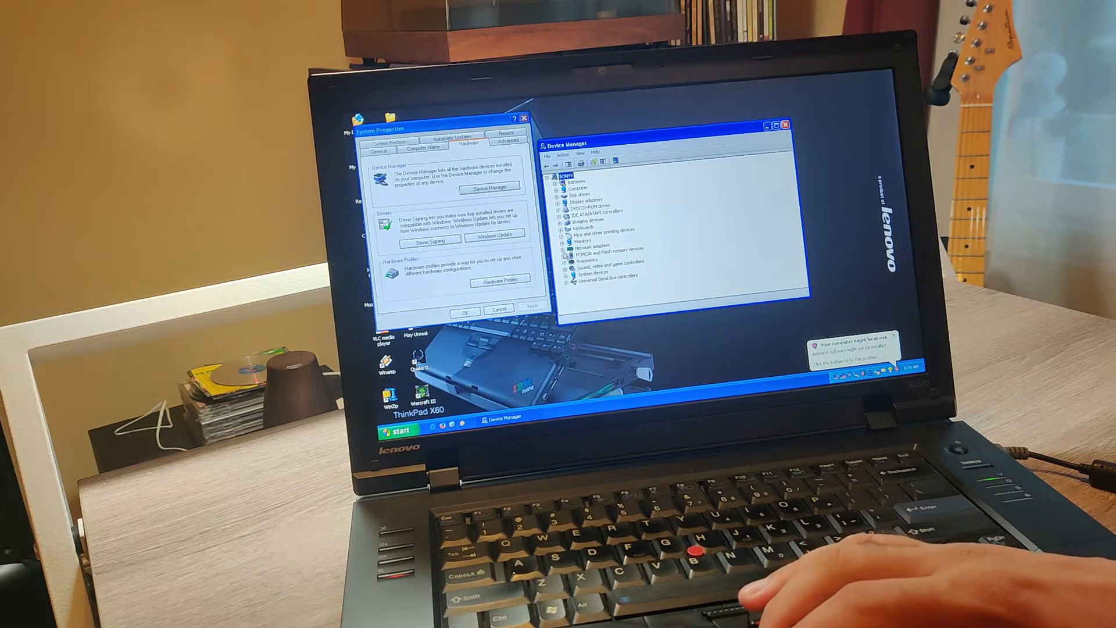
click(558, 245)
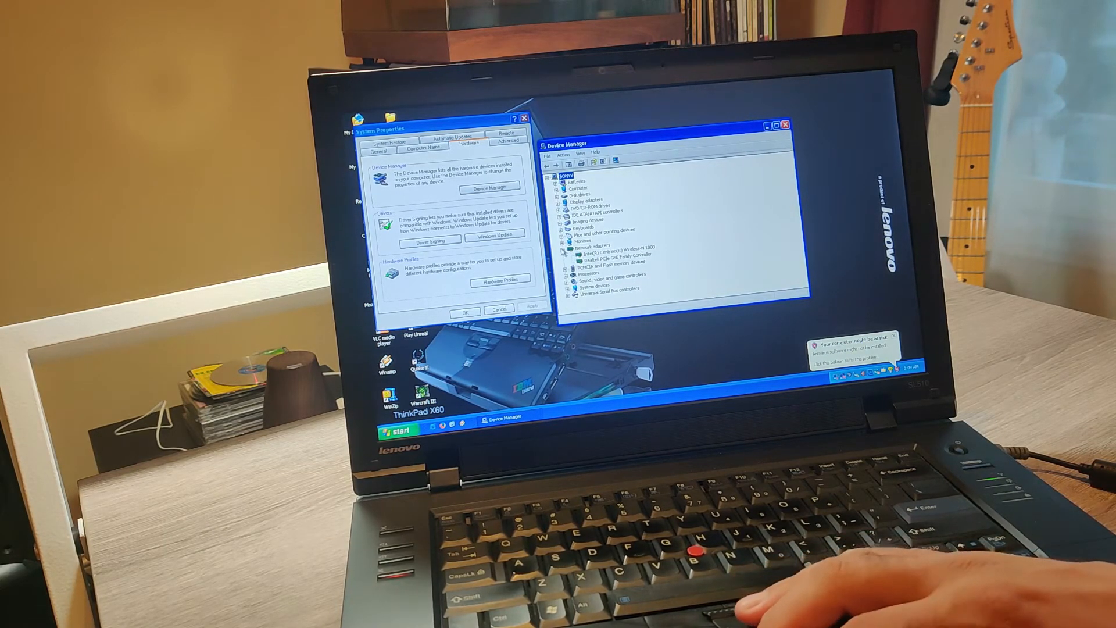
click(562, 245)
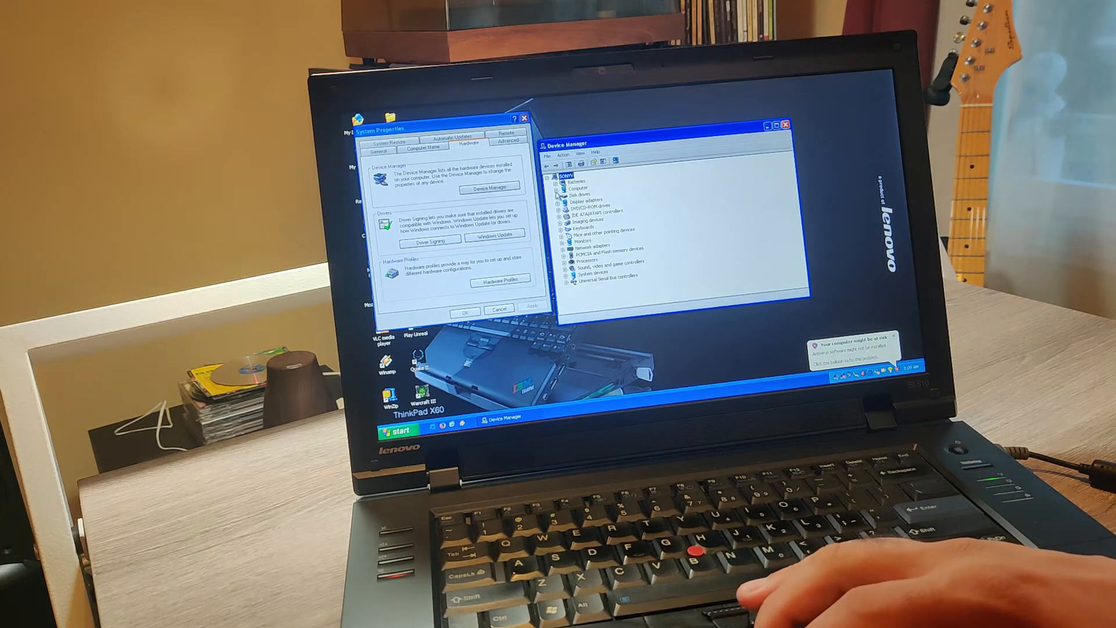
click(556, 200)
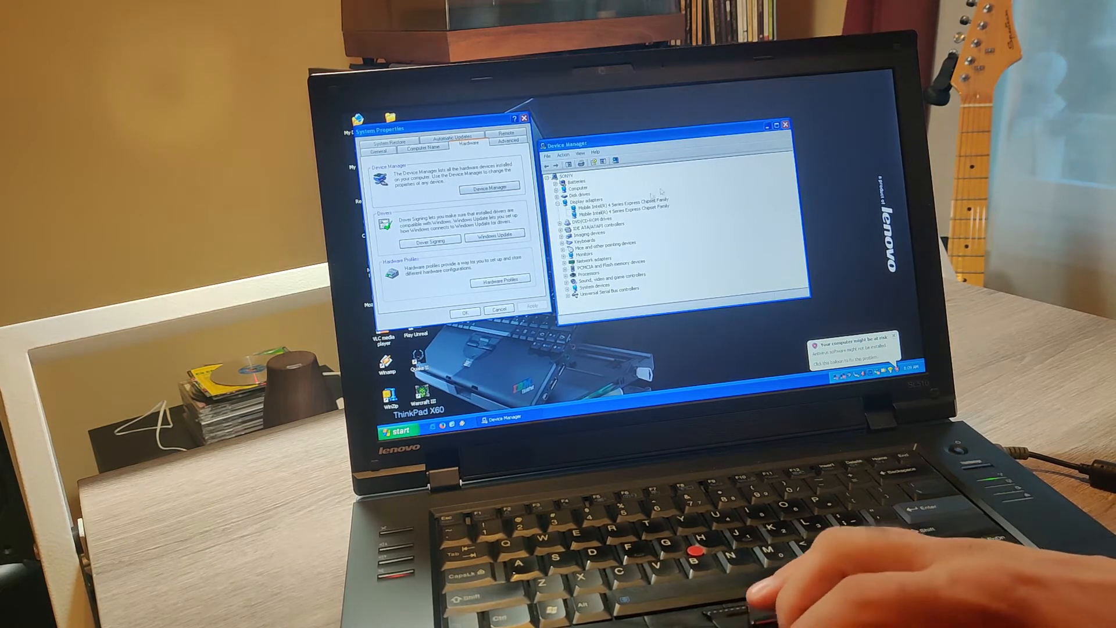
click(785, 124)
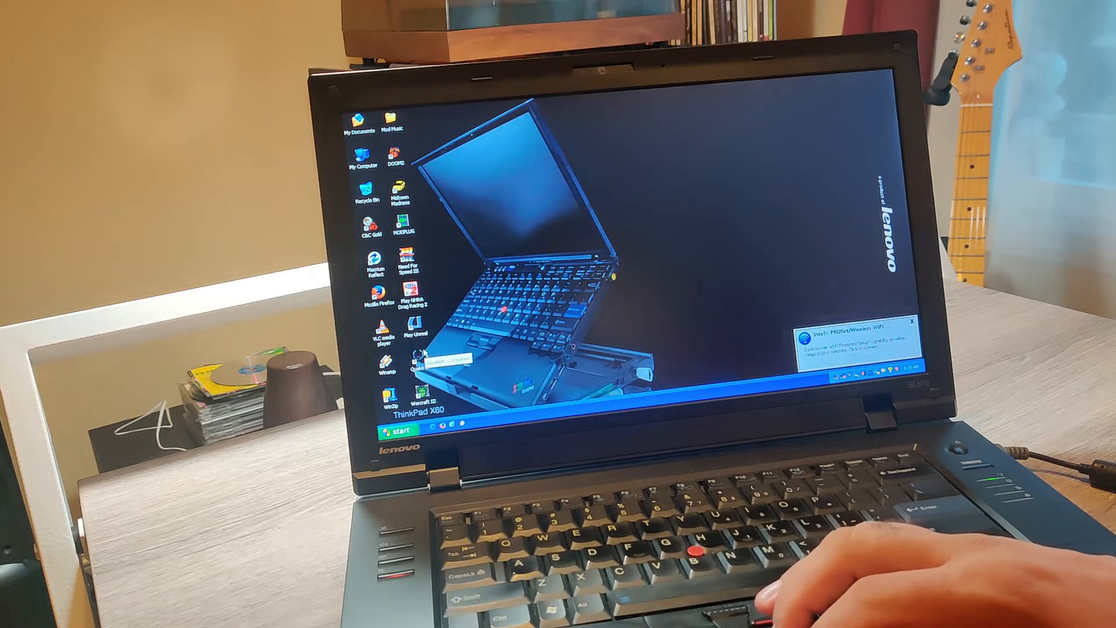
Start the old 3D shooter from its XP desktop shortcut
click(909, 321)
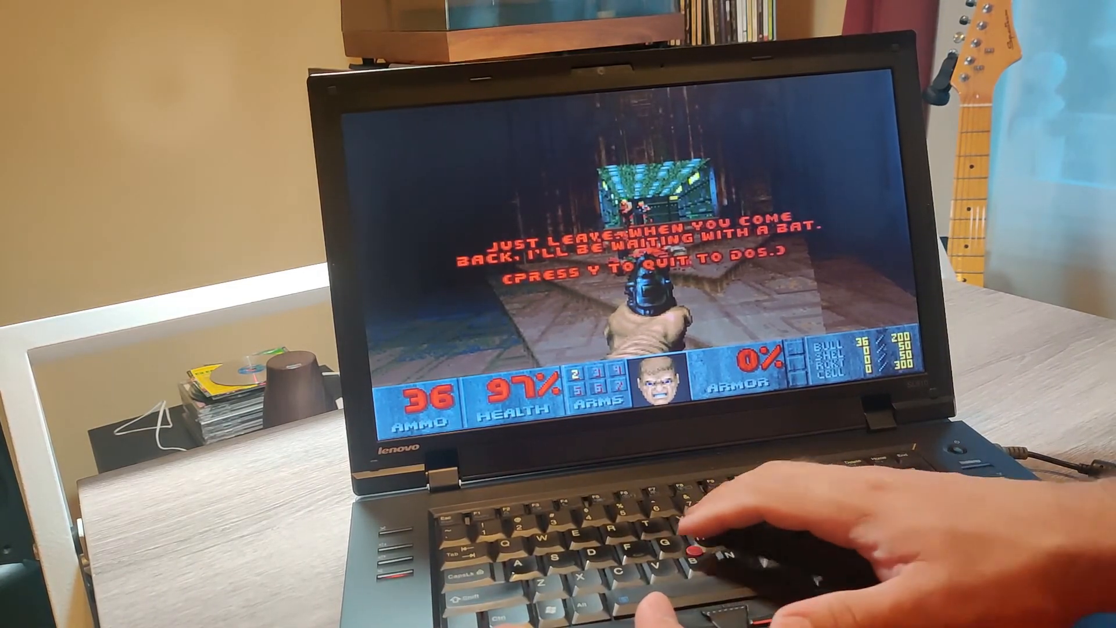
Confirm the Doom II quit prompt with Y
key(y)
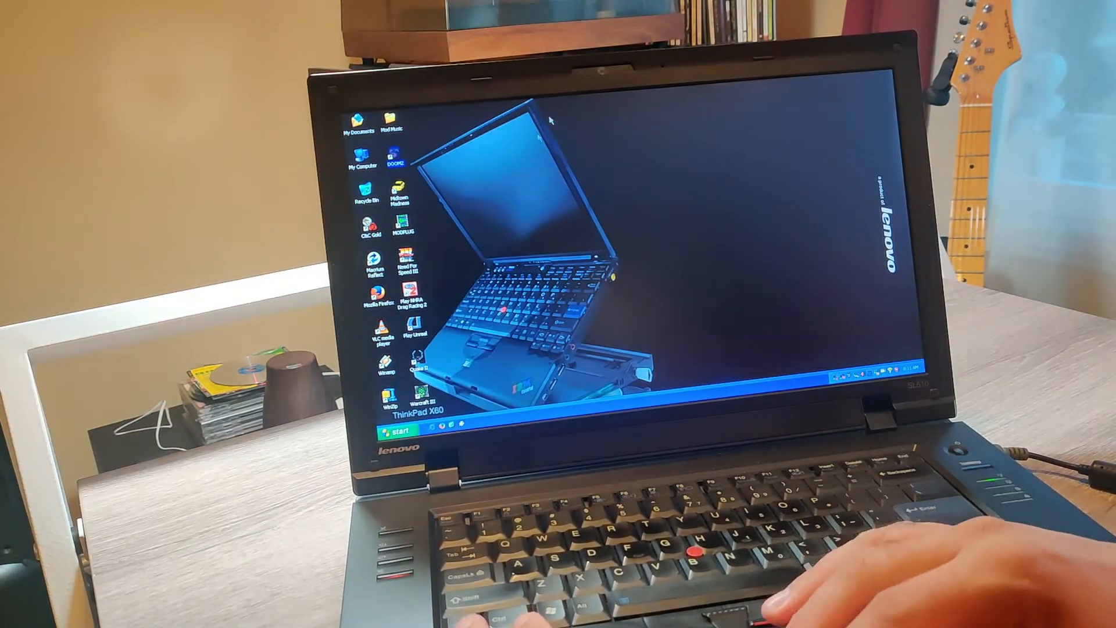